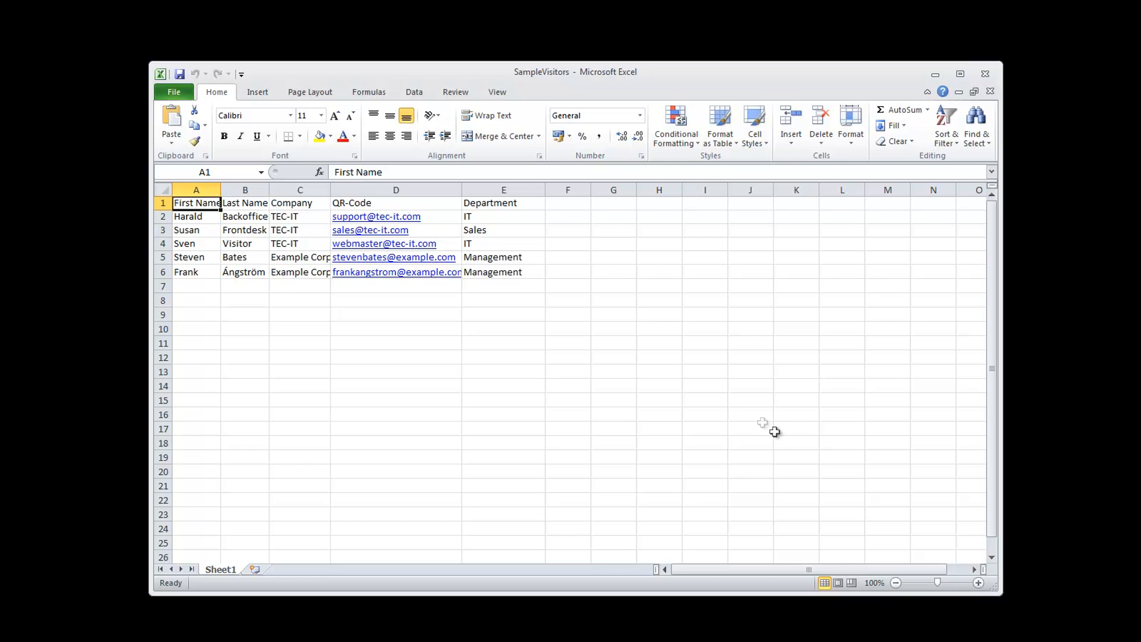
- Select guest rows Harald through Frank, then the QR-Code column D
left_click_drag(163, 217, 163, 257)
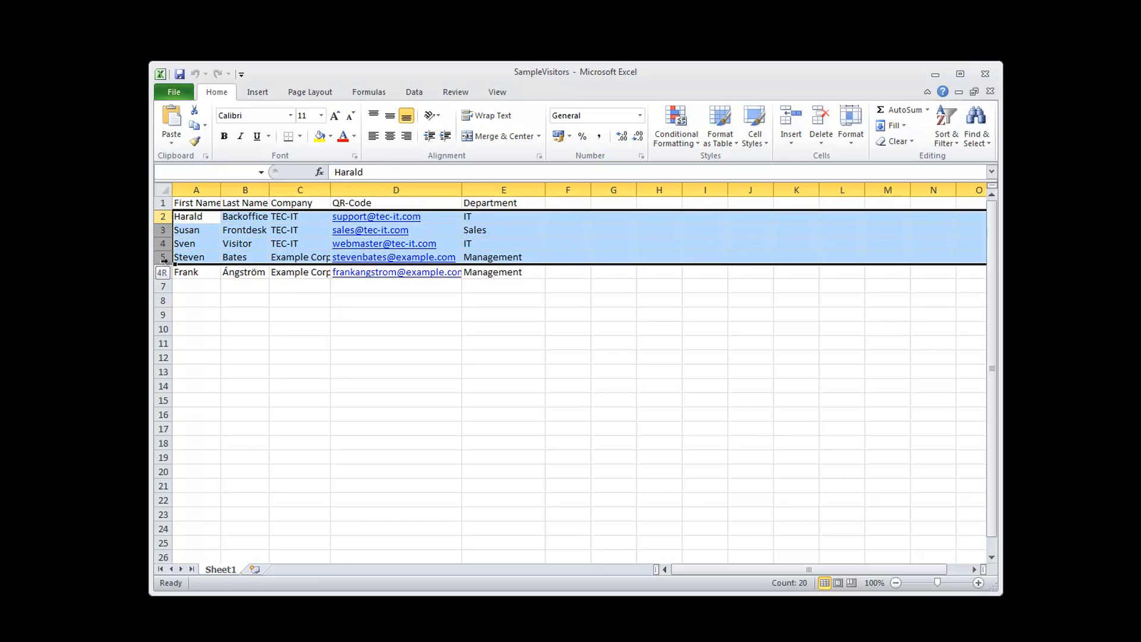
left_click(162, 272)
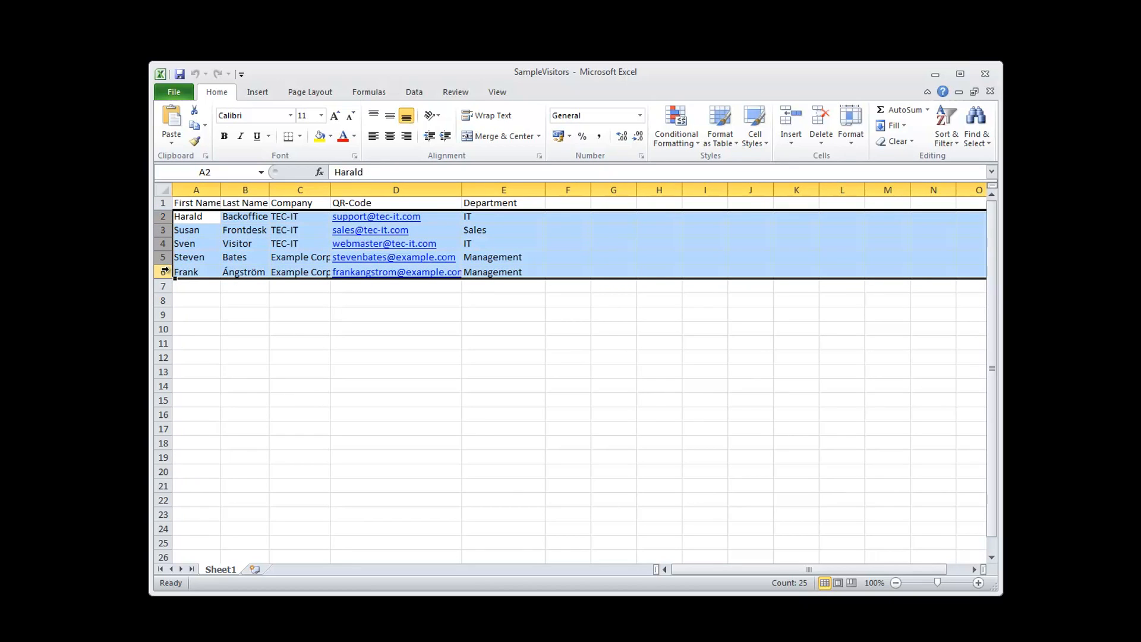
left_click(396, 190)
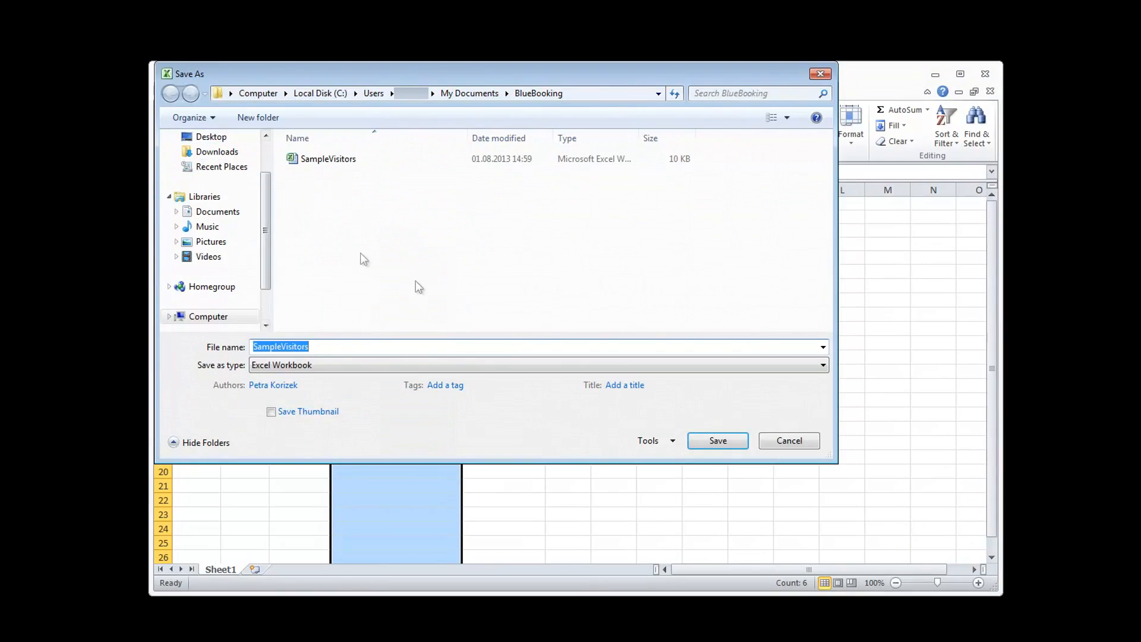
- Choose the file format for saving SampleVisitors in the BlueBooking folder
left_click(822, 364)
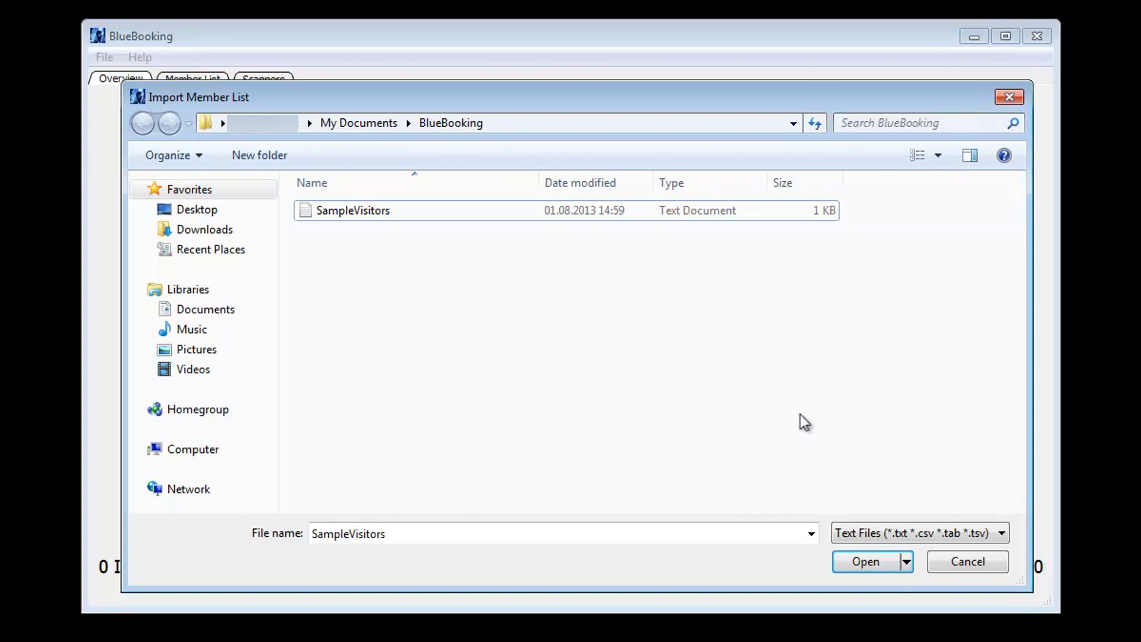
mouse_move(378, 216)
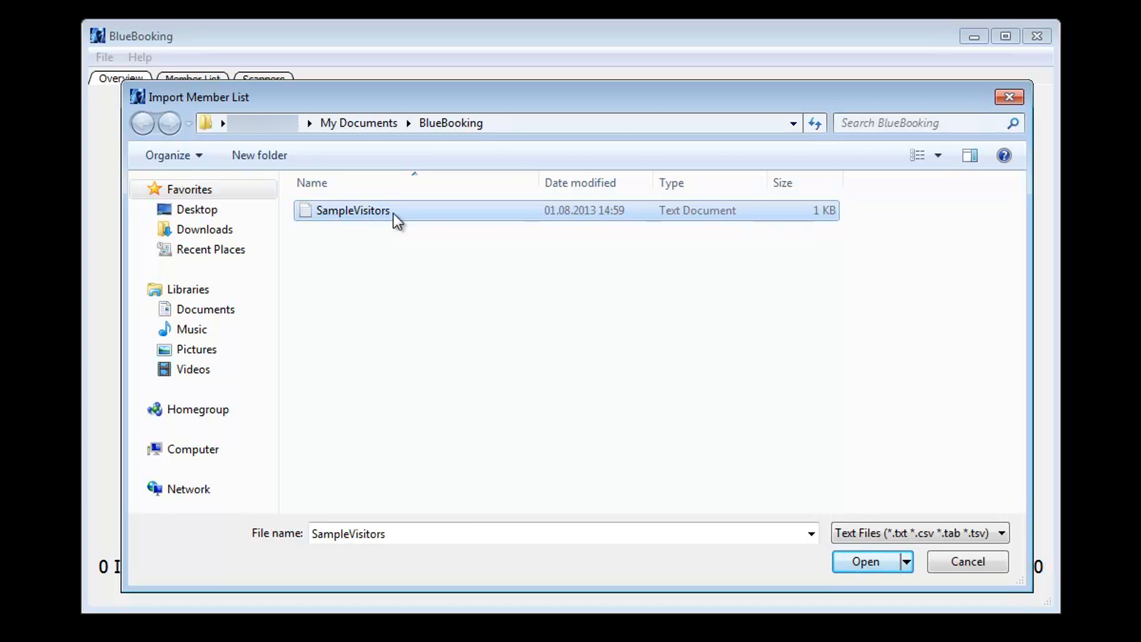
- Open SampleVisitors in the Import Member List dialog to load five guests
left_click(865, 561)
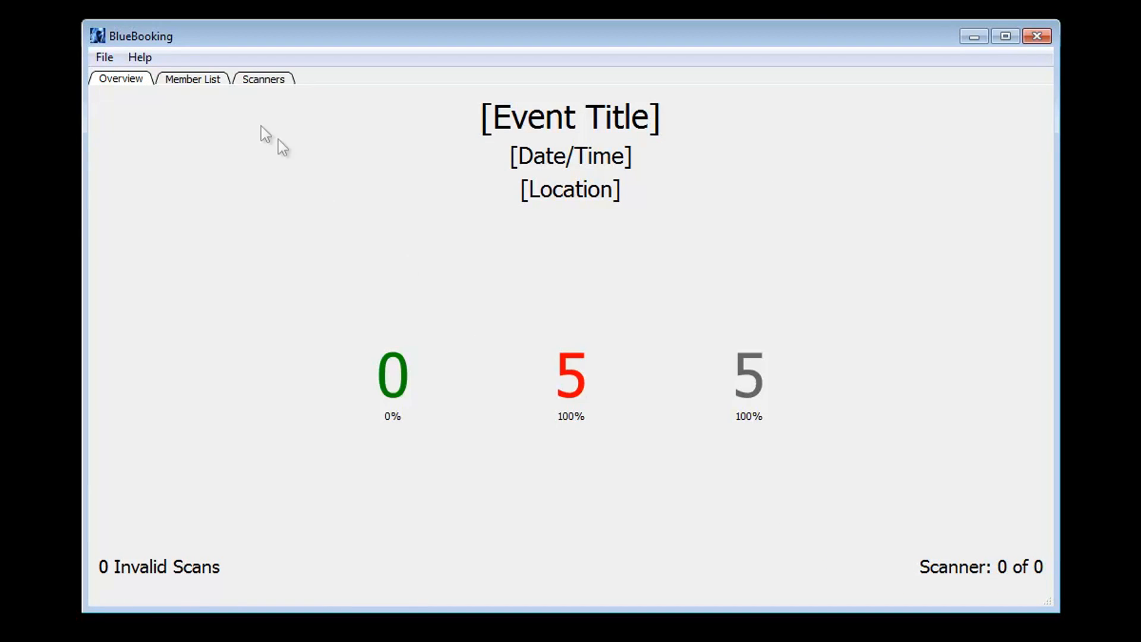
- Enter title 'TEC-IT Jubilee', date August 4th and location Steyr on the Member List
left_click(192, 78)
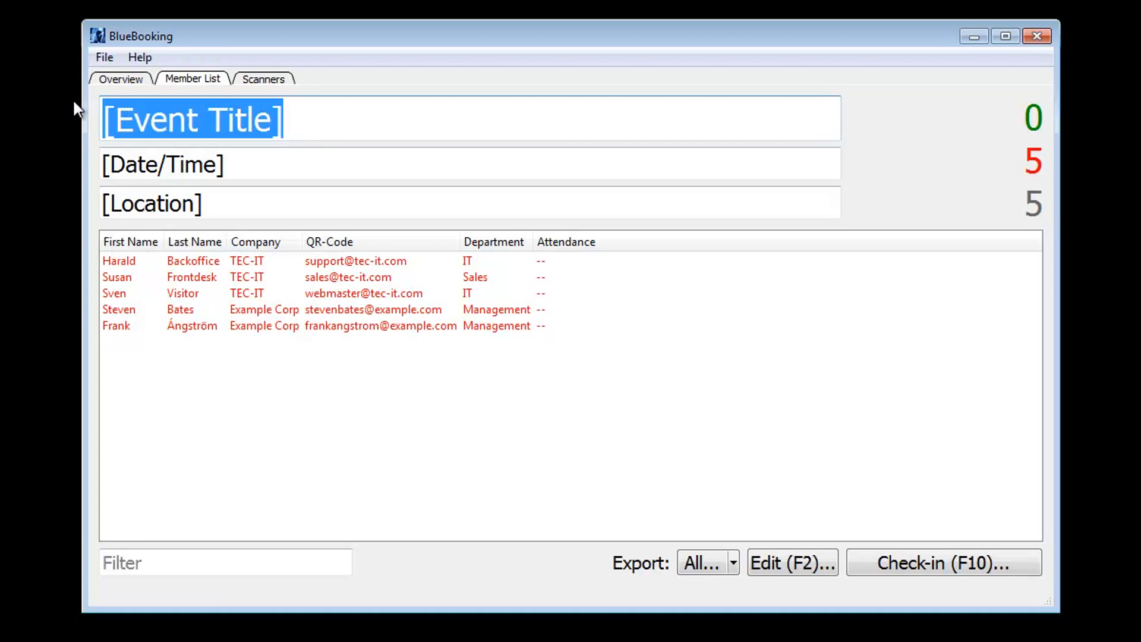
type("TEC-IT Jubilee")
left_click(469, 203)
type("Ste")
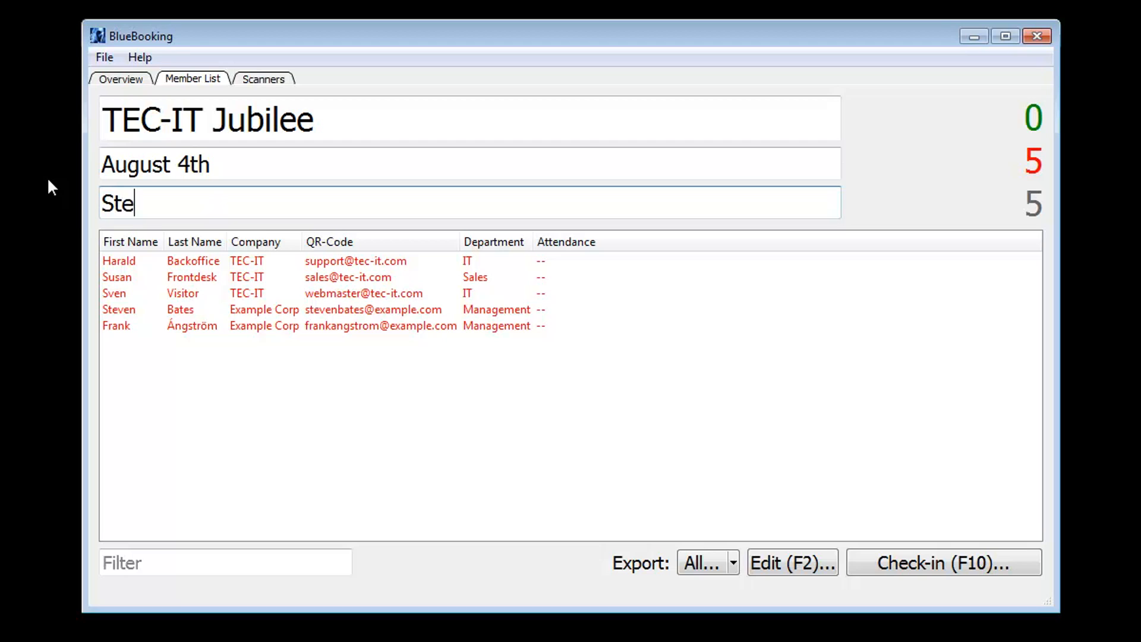
type("yr")
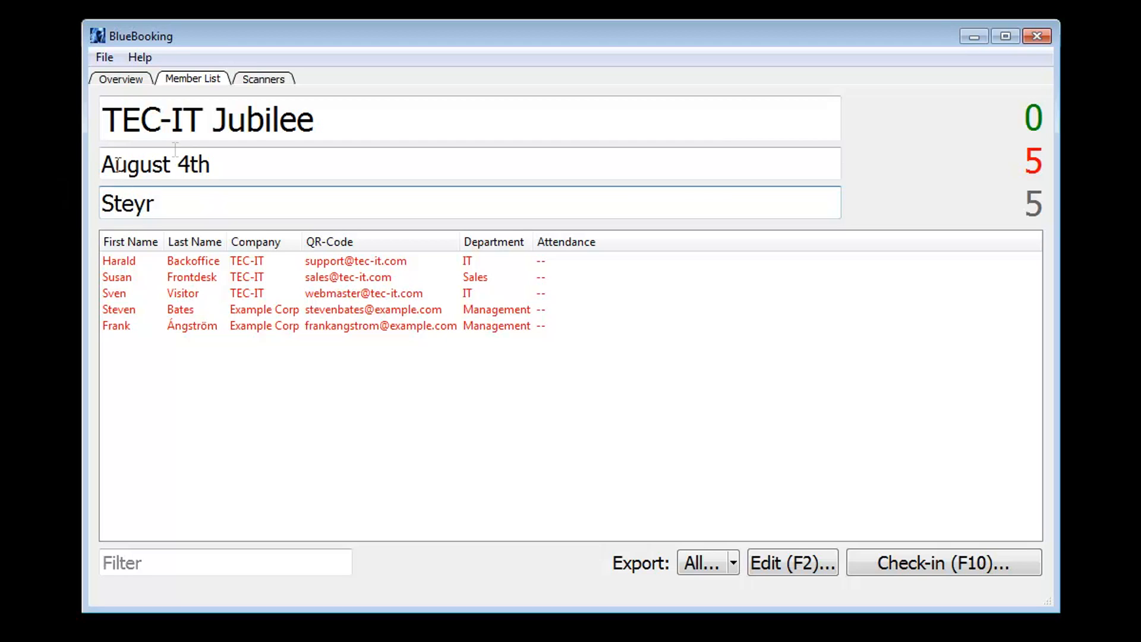
left_click(263, 78)
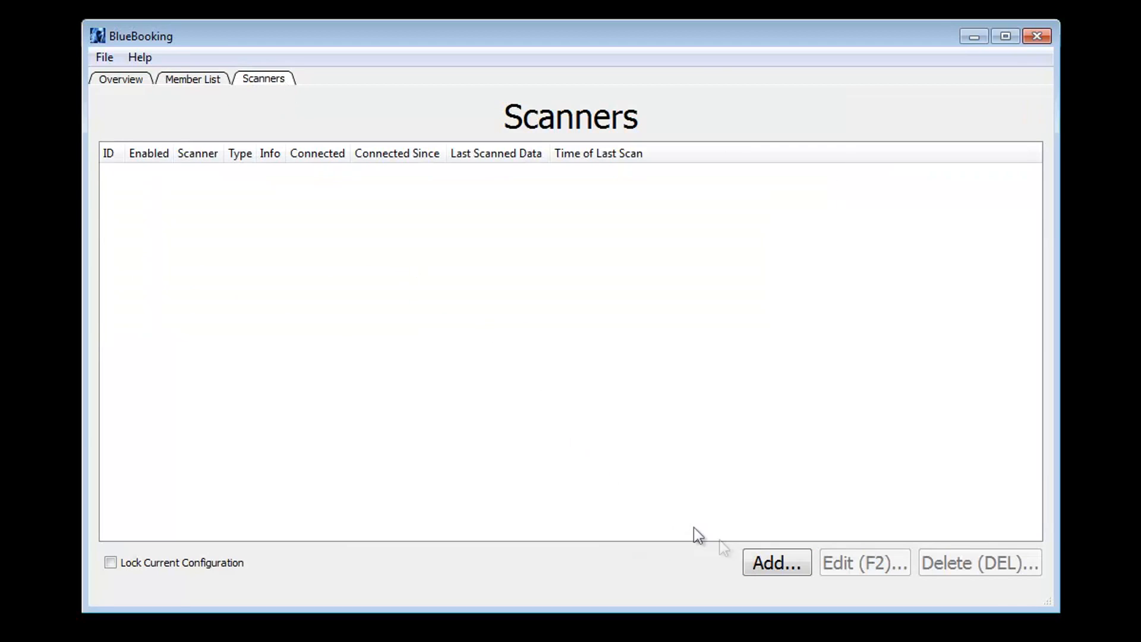
- Add a new scanner and browse its predefined settings files
left_click(775, 562)
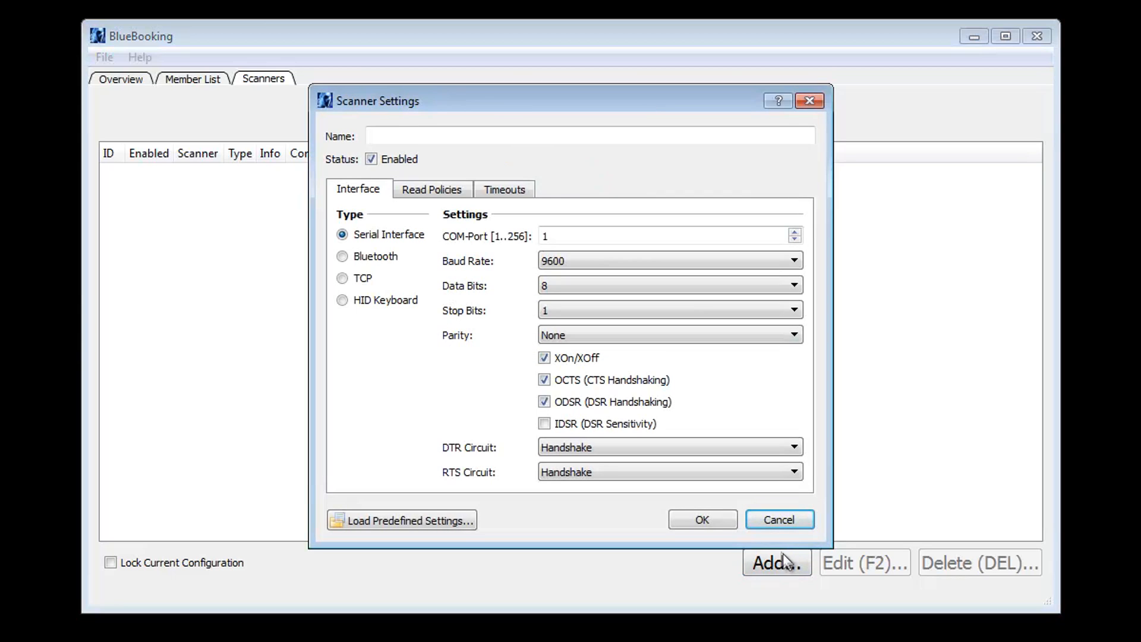
mouse_move(781, 548)
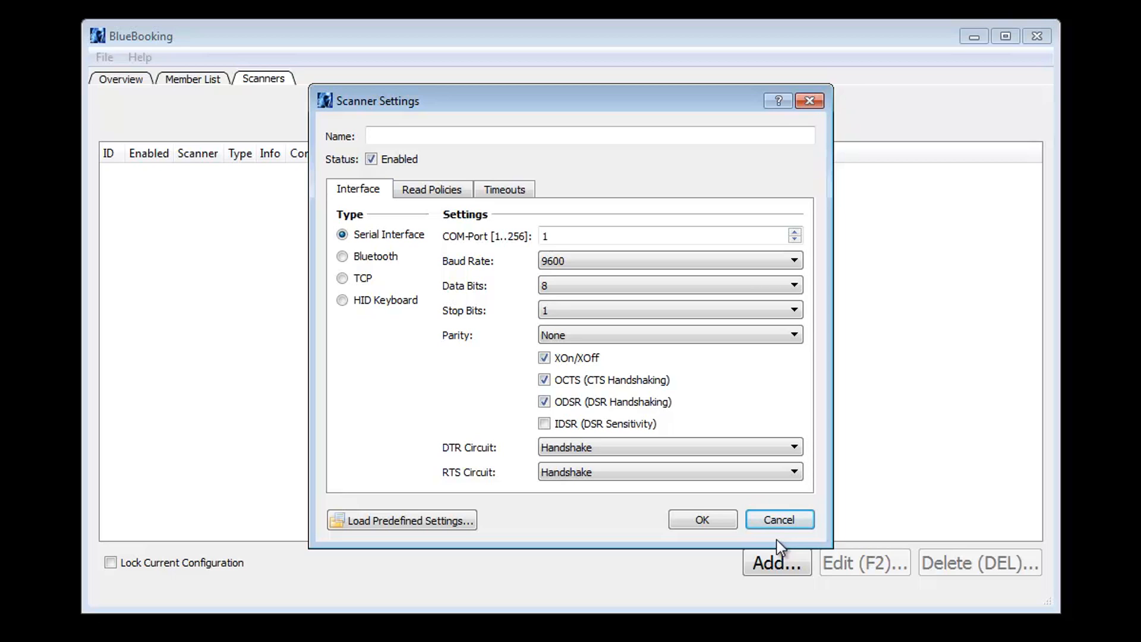
mouse_move(525, 522)
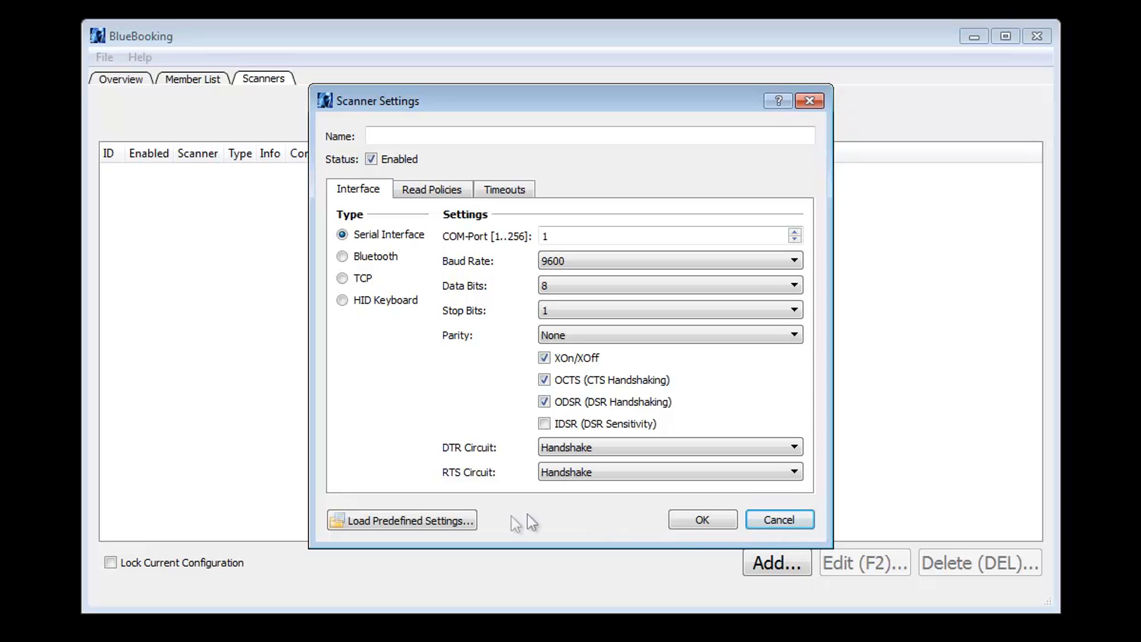
left_click(402, 521)
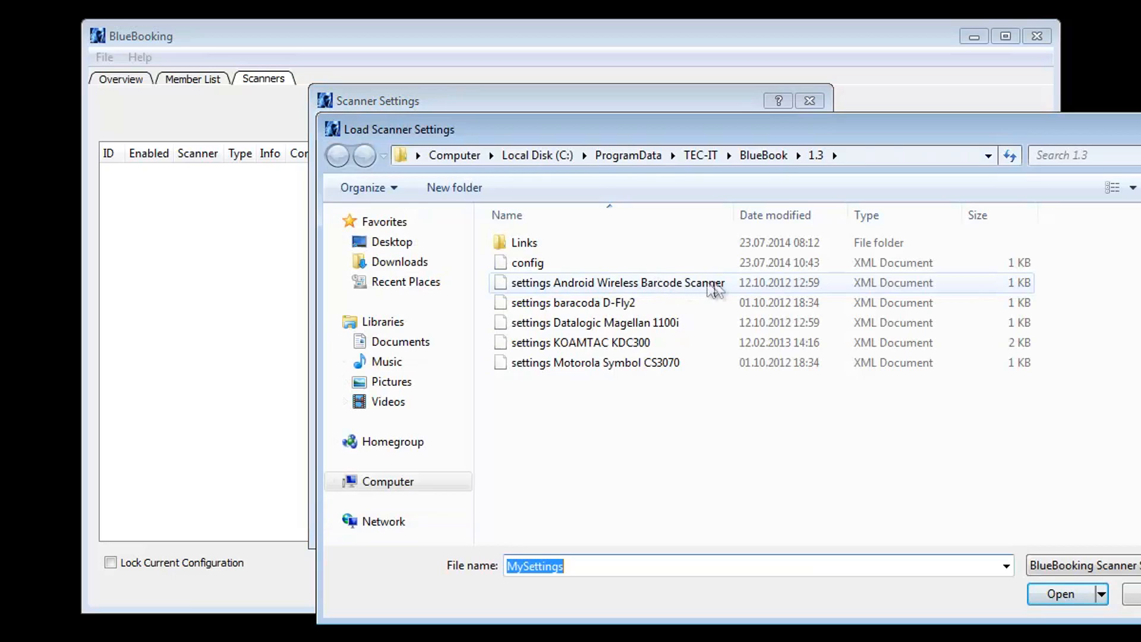
- Load Android Wireless Barcode Scanner settings and save the Bluetooth scanner
left_click(618, 283)
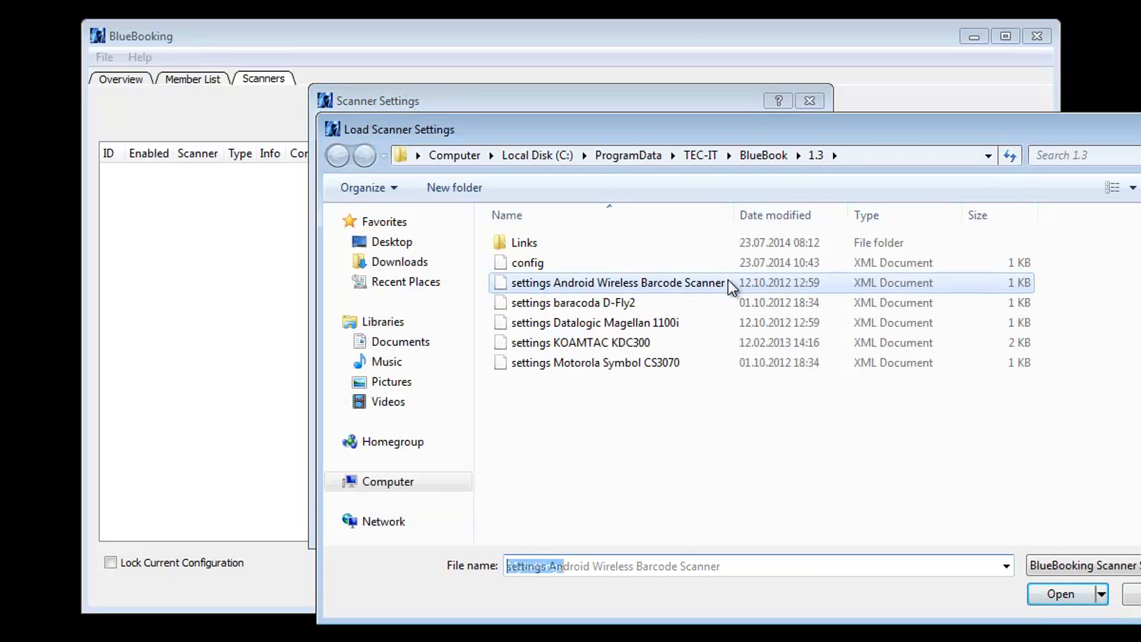
left_click(1060, 593)
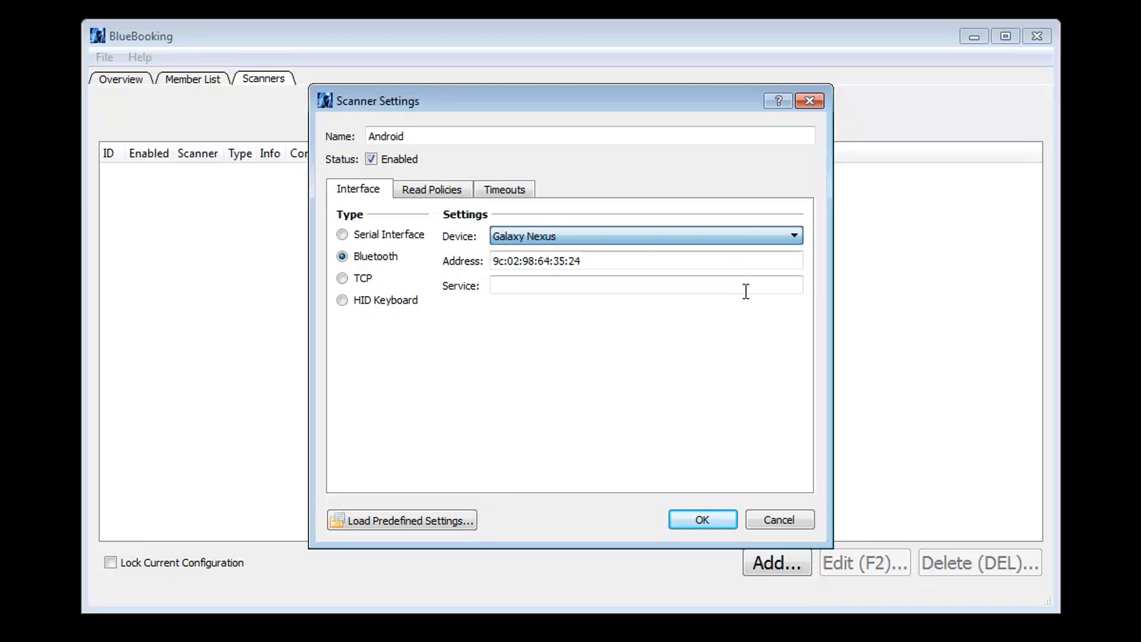
left_click(701, 519)
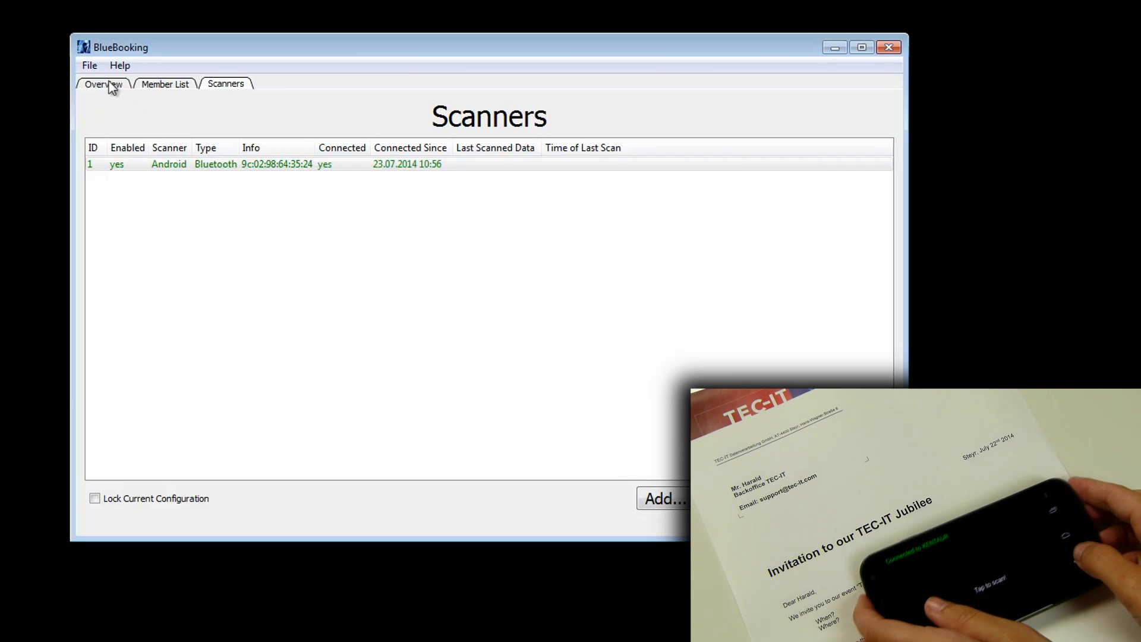
- Show the Overview tab with TEC-IT Jubilee attendance counts
left_click(102, 84)
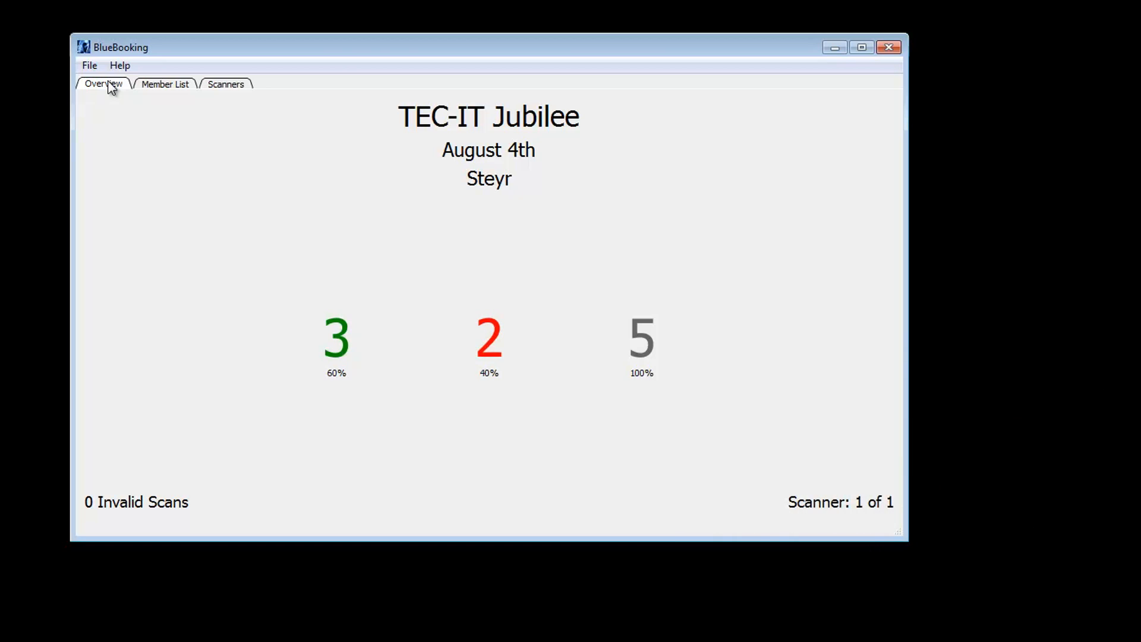
left_click(165, 84)
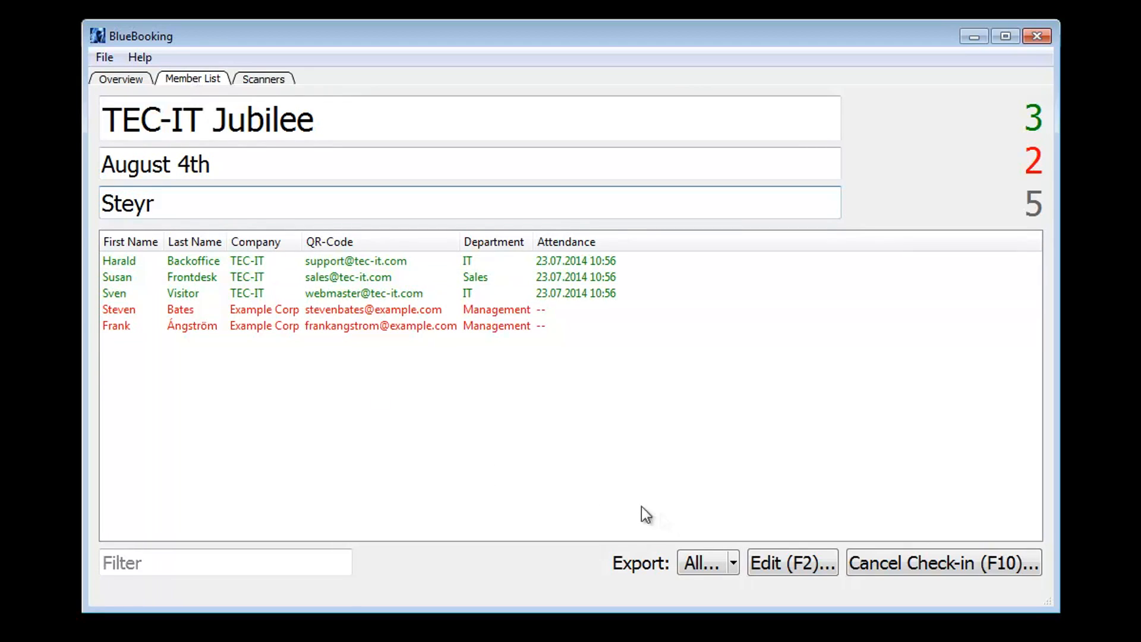
left_click(731, 562)
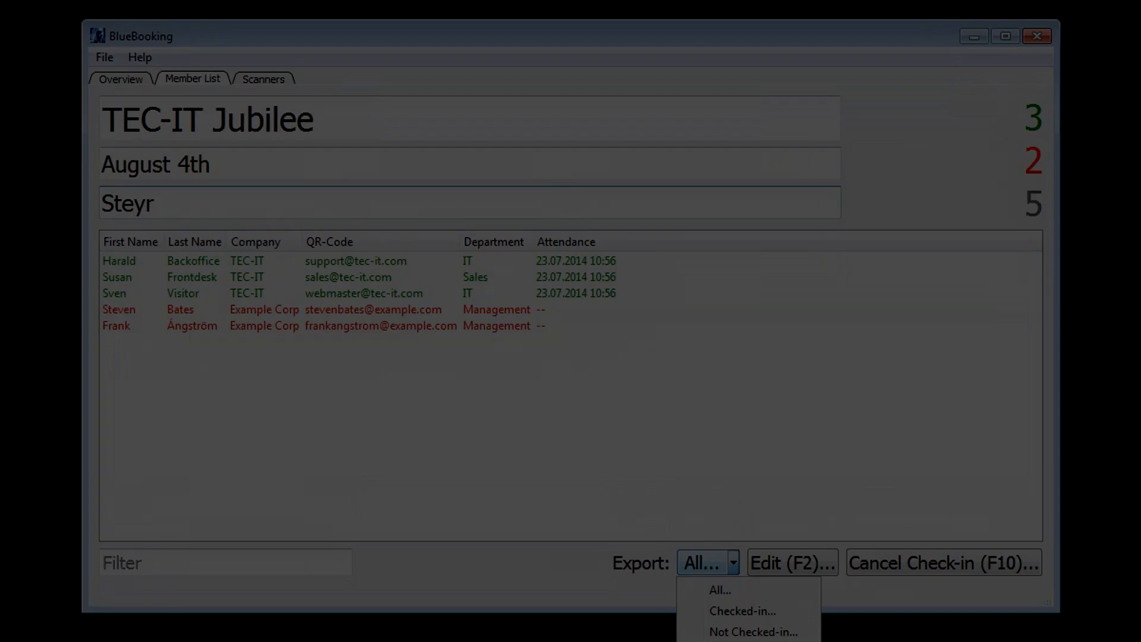
left_click(121, 78)
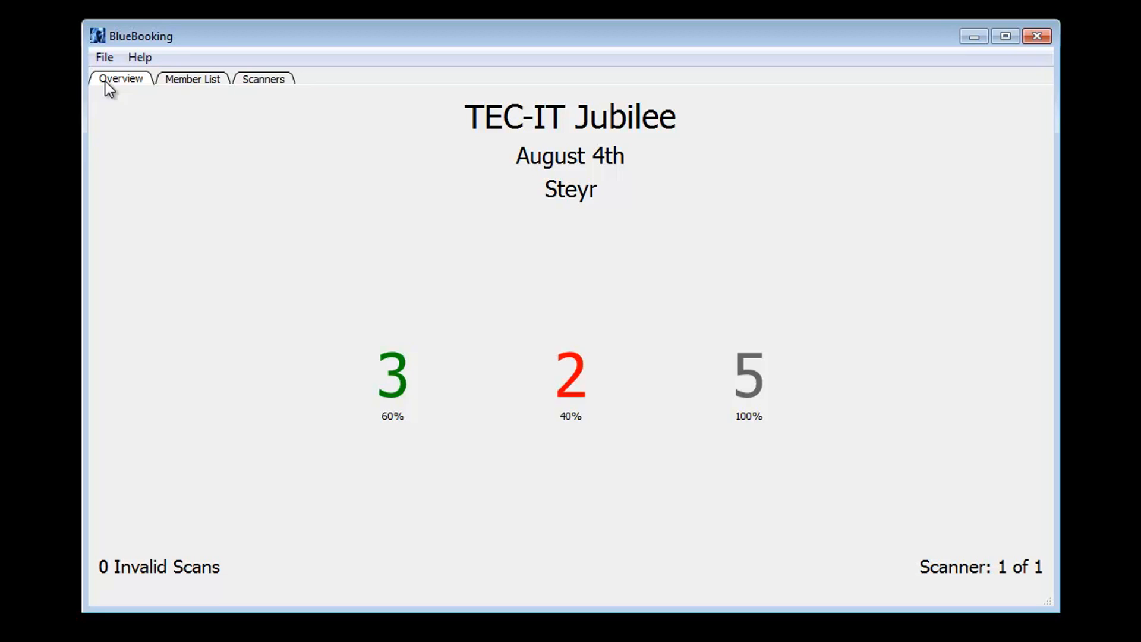